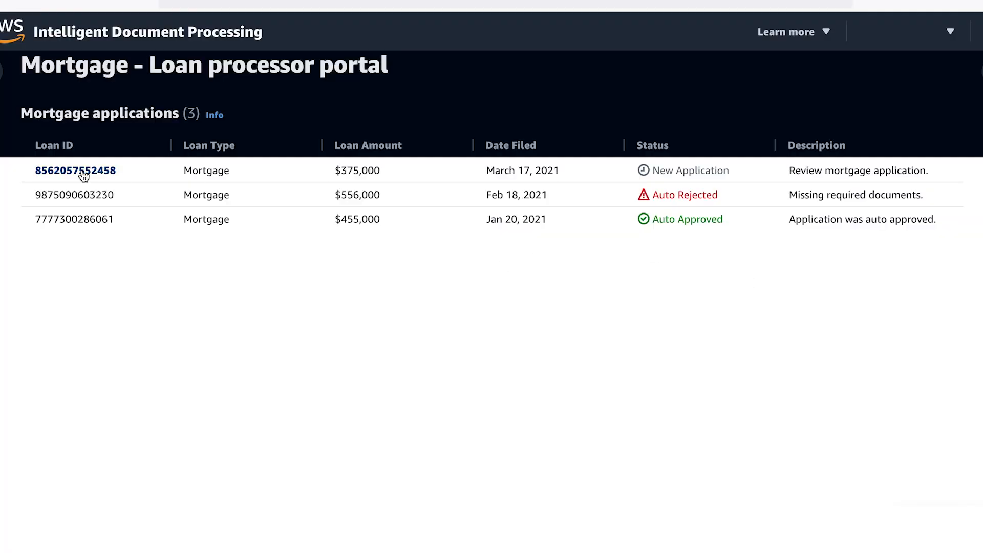
pyautogui.click(75, 171)
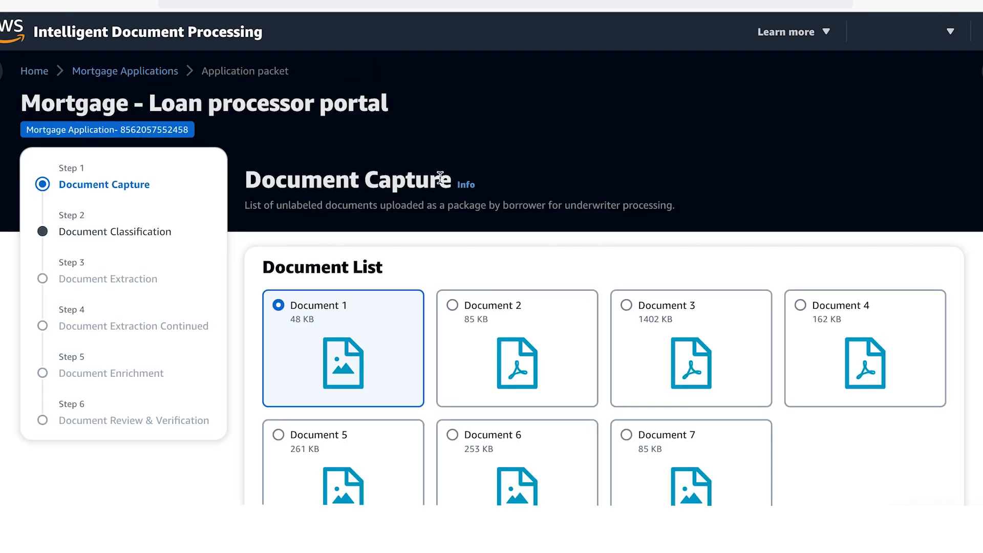
pyautogui.scroll(-3)
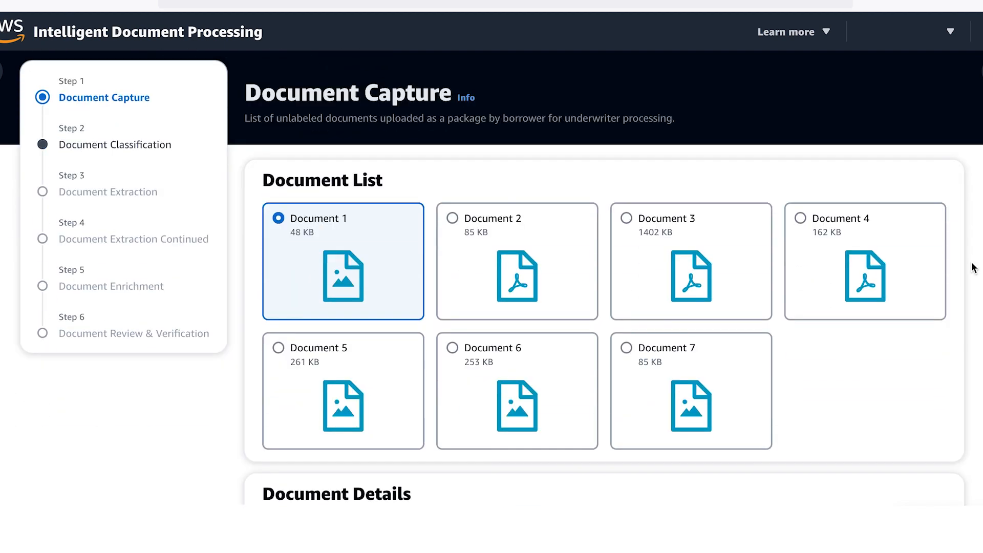
pyautogui.scroll(-3)
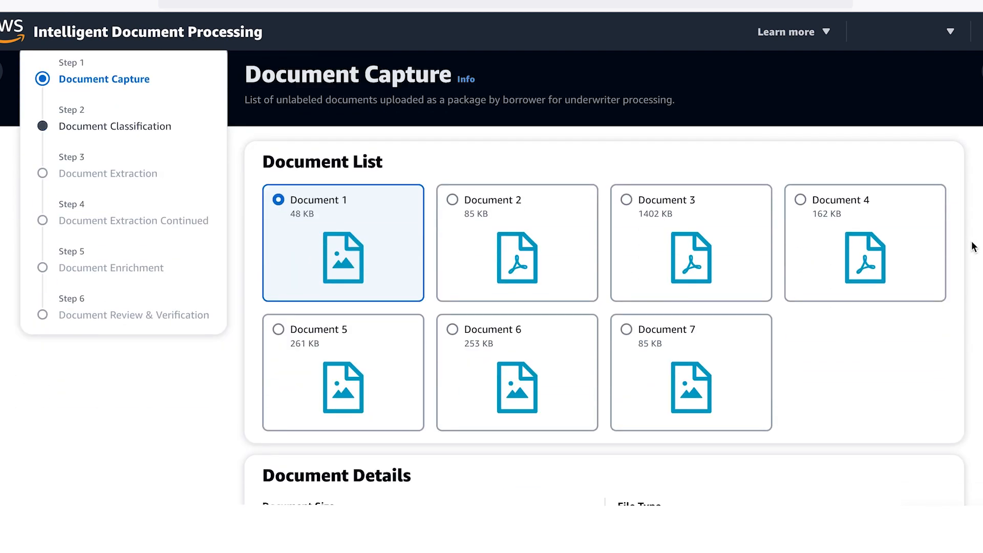
pyautogui.scroll(-3)
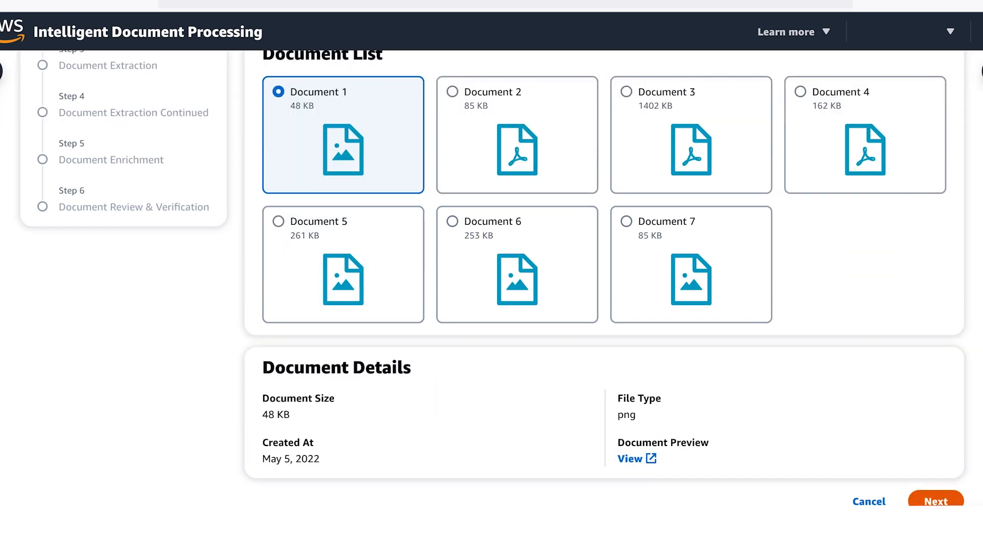
# Advance to Document Classification and preview the low-confidence Bank Statement, then close it.
pyautogui.click(935, 501)
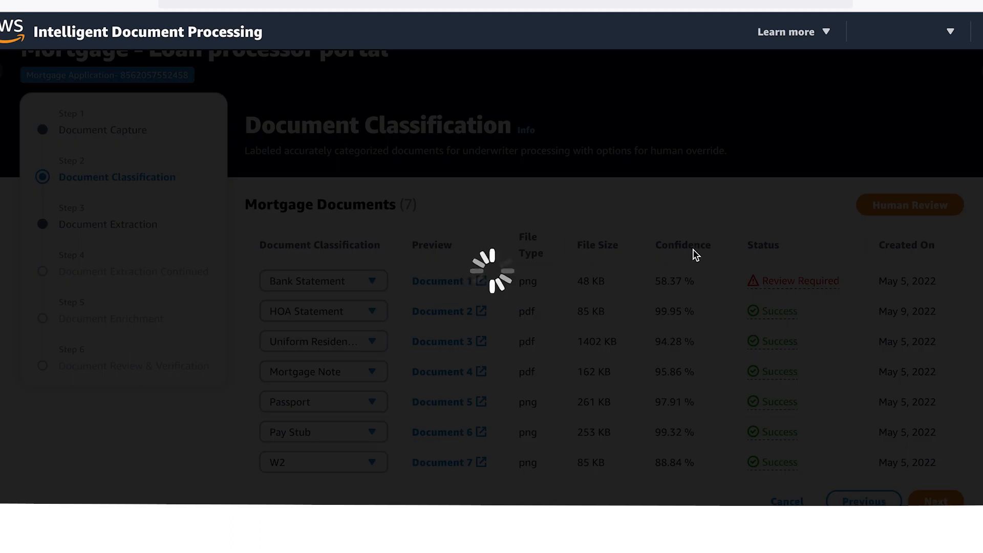
pyautogui.click(441, 281)
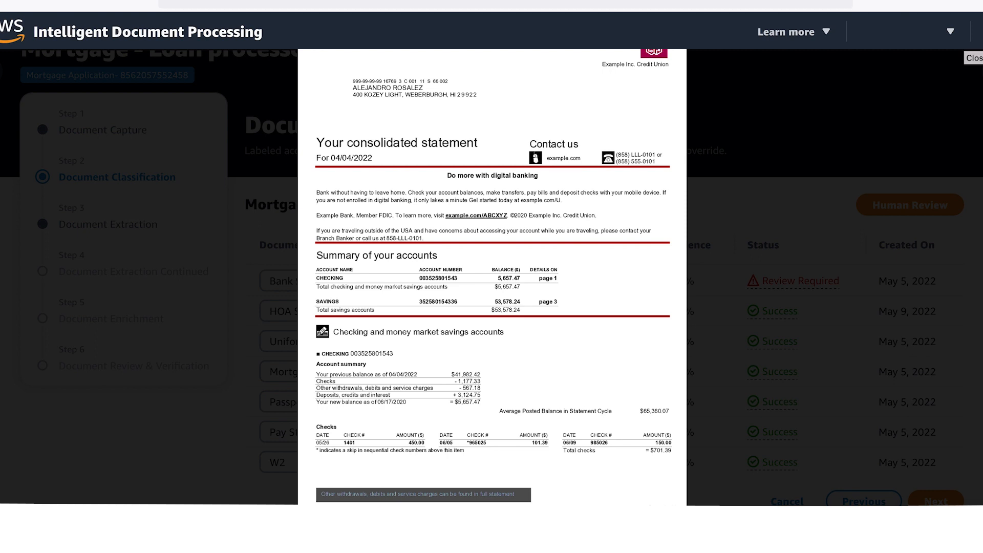
pyautogui.click(973, 58)
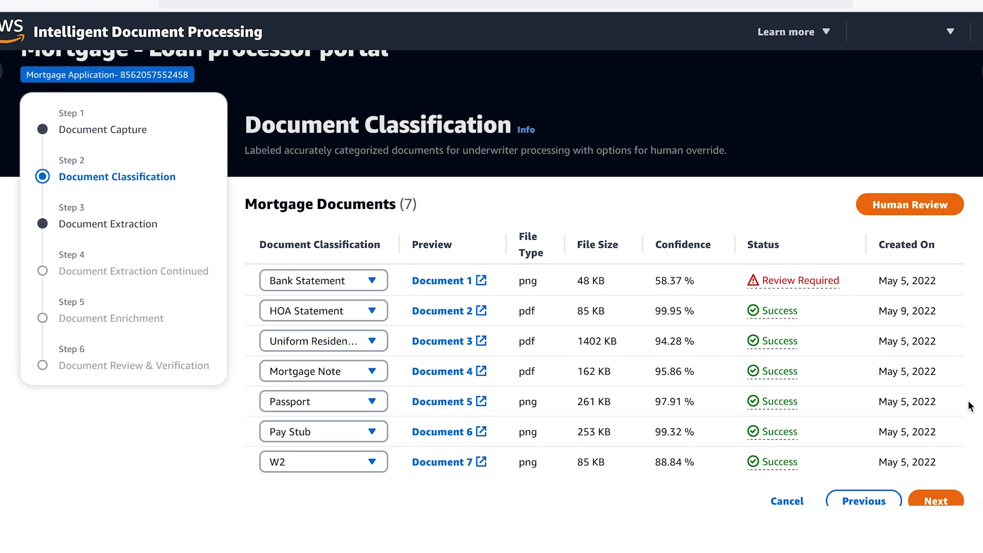
# Advance to Document Extraction, browse the URLA Forms fields, and expand the W2 results.
pyautogui.click(935, 500)
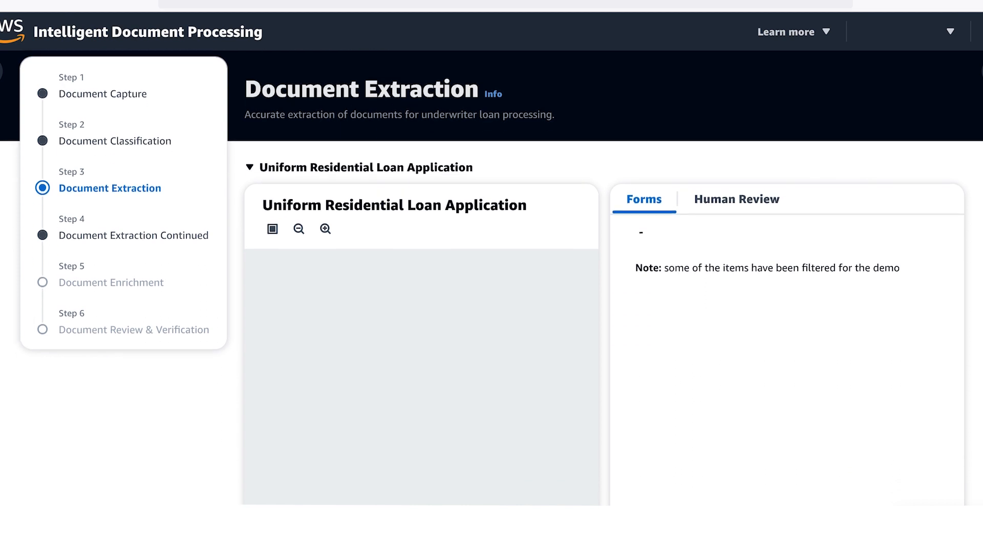
pyautogui.scroll(-3)
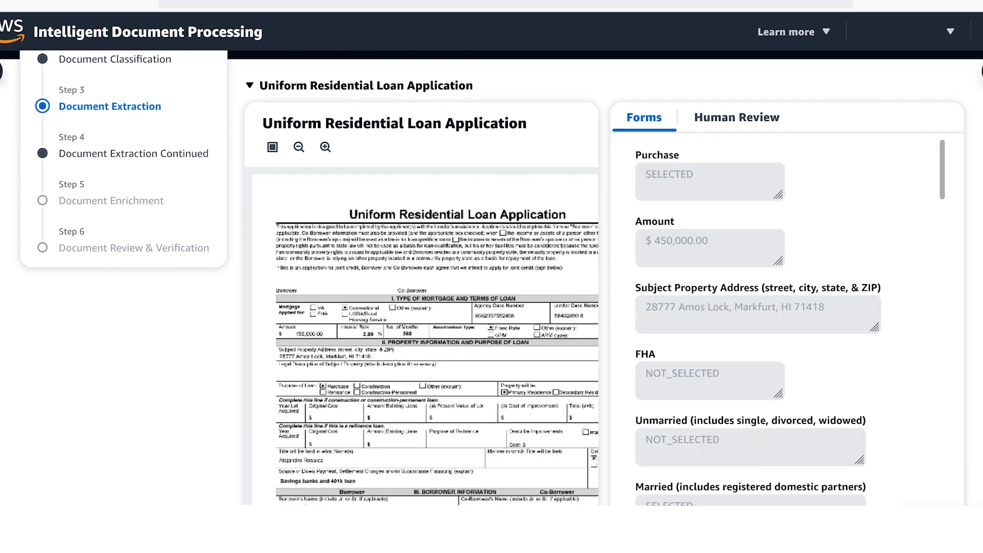
pyautogui.scroll(-3)
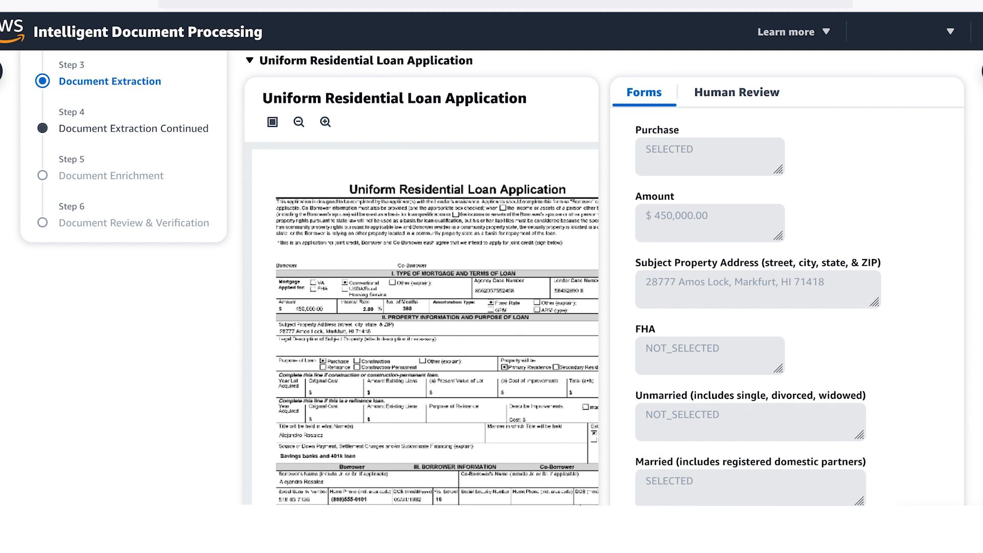
pyautogui.scroll(-3)
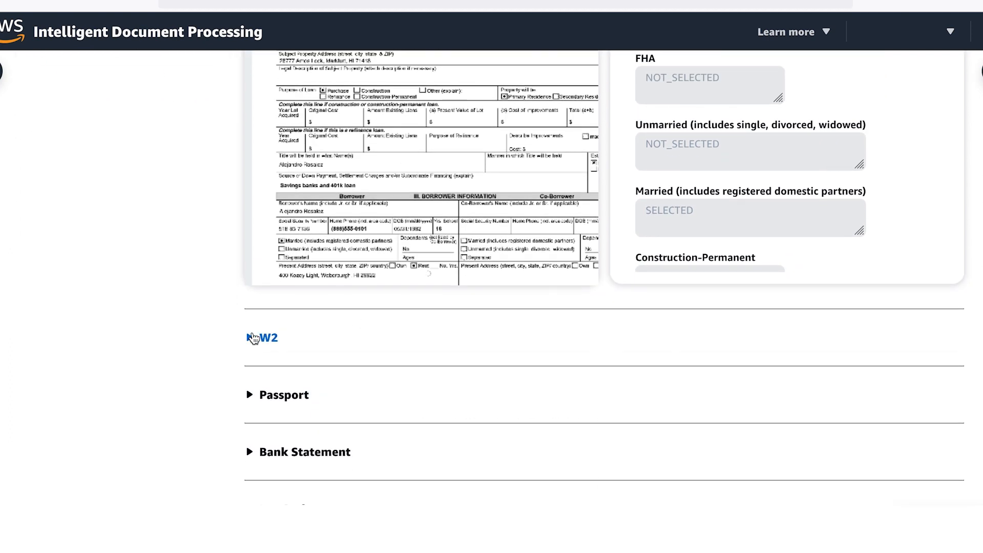
pyautogui.click(263, 338)
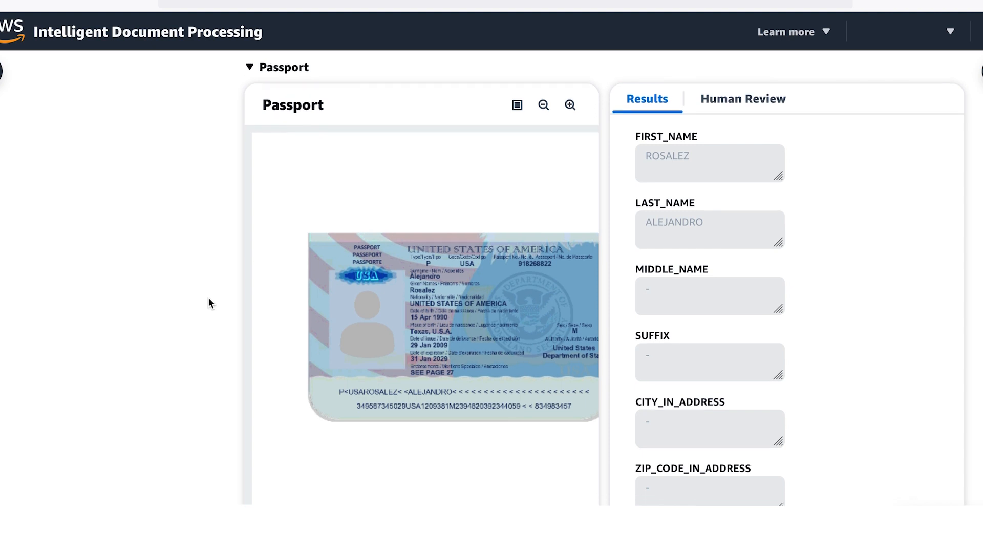
# Scroll through the Passport results and Pay Stub earnings and benefits tables.
pyautogui.scroll(-3)
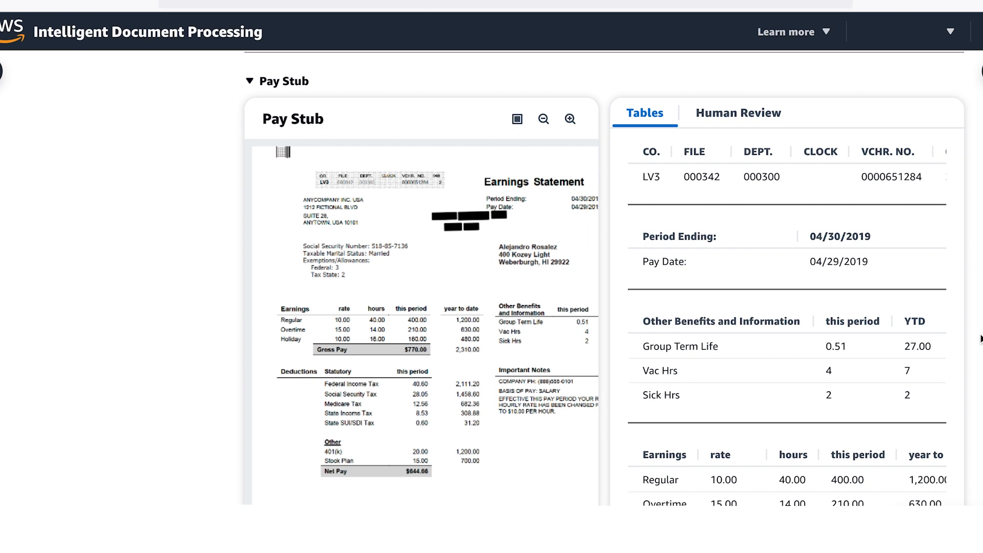
pyautogui.scroll(-3)
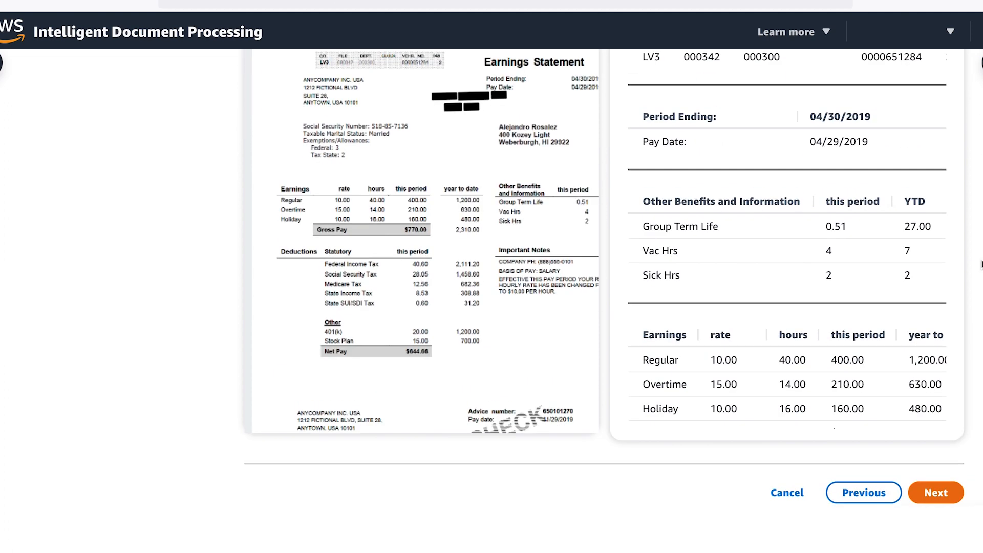
# Advance to Document Extraction Continued and view the HOA Statement's Key Business Terms.
pyautogui.click(935, 492)
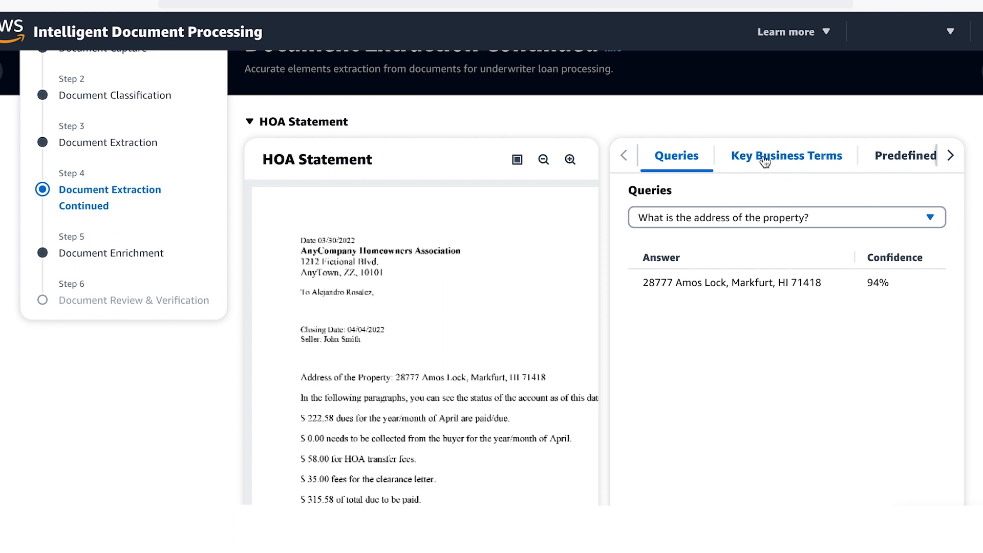
pyautogui.click(785, 156)
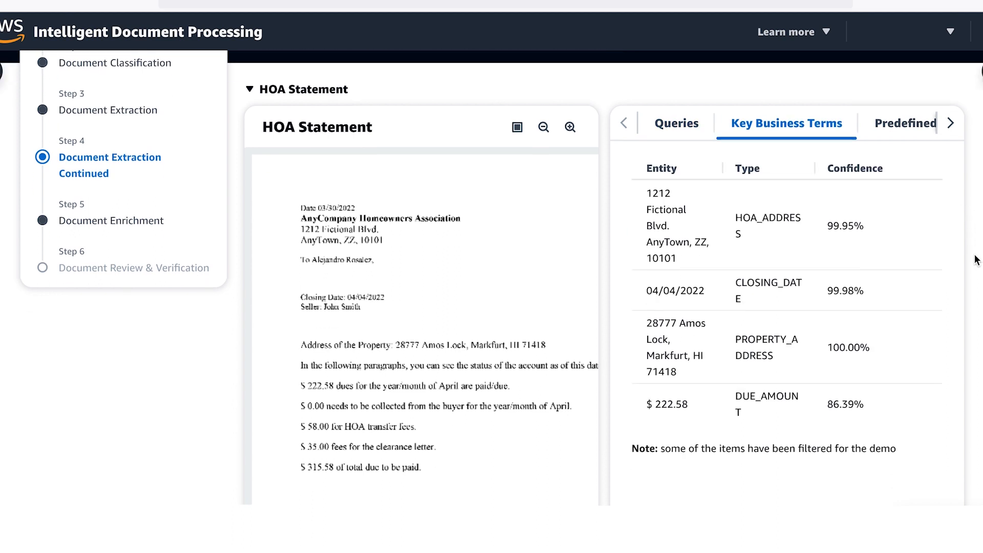
pyautogui.scroll(-3)
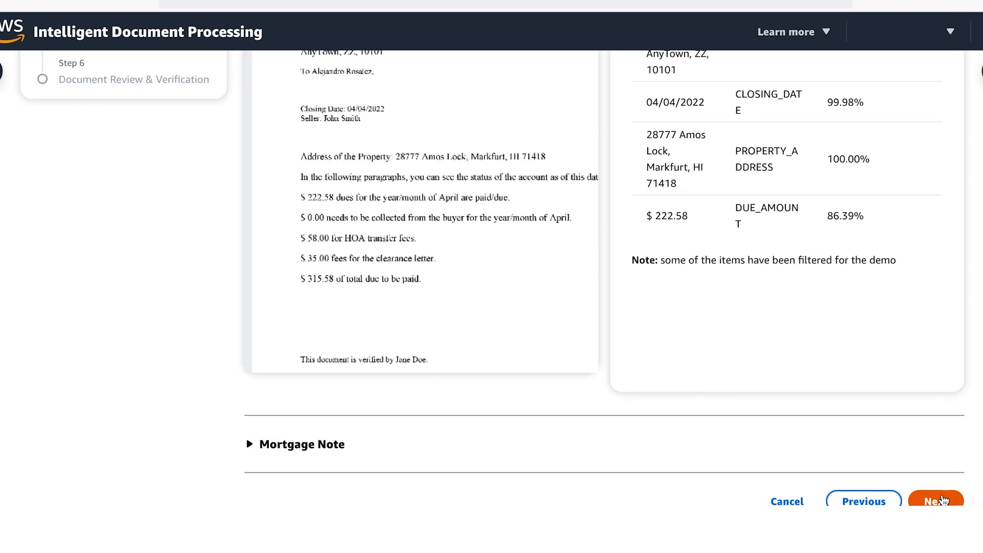
# Advance to Document Review & Verification and scroll to the passing Business Rules tables.
pyautogui.click(936, 501)
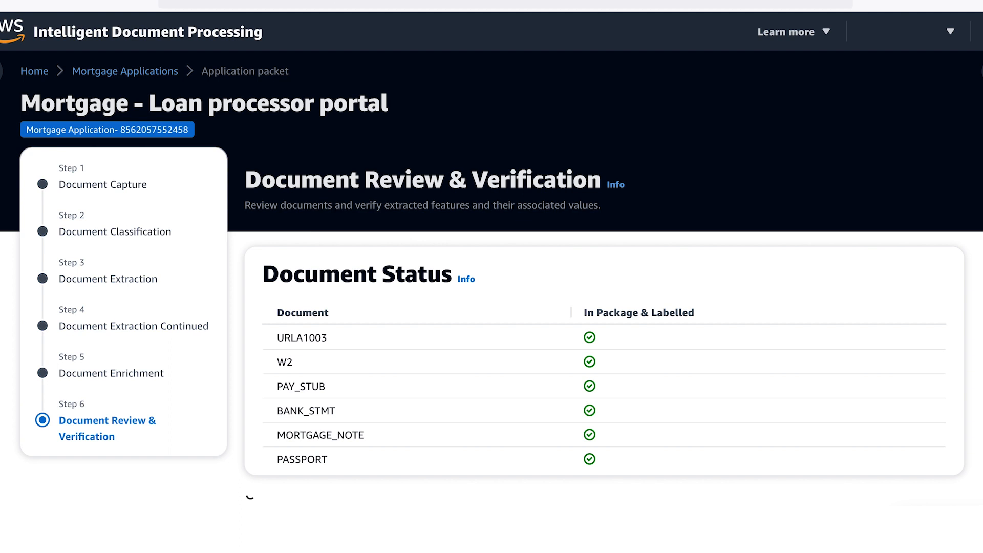
pyautogui.scroll(-3)
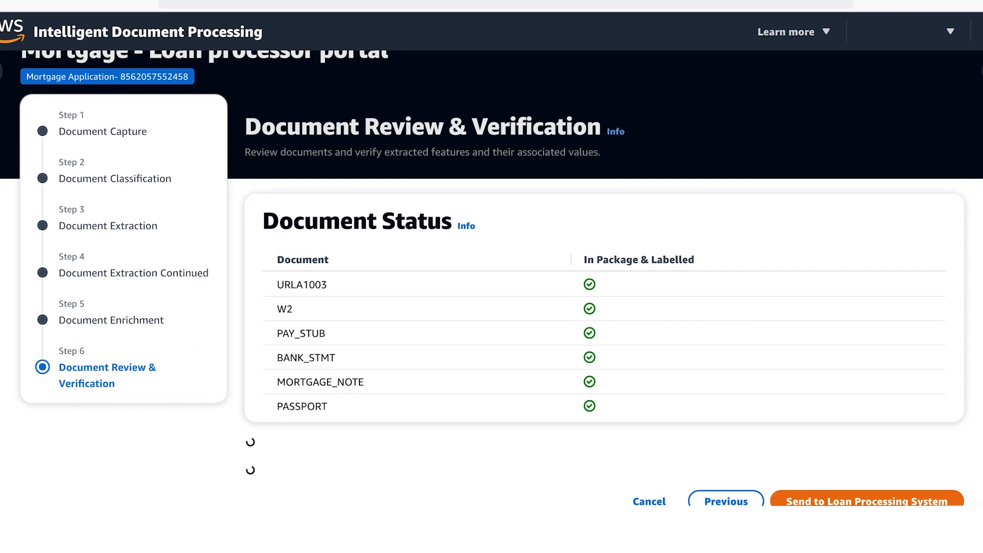
pyautogui.scroll(-3)
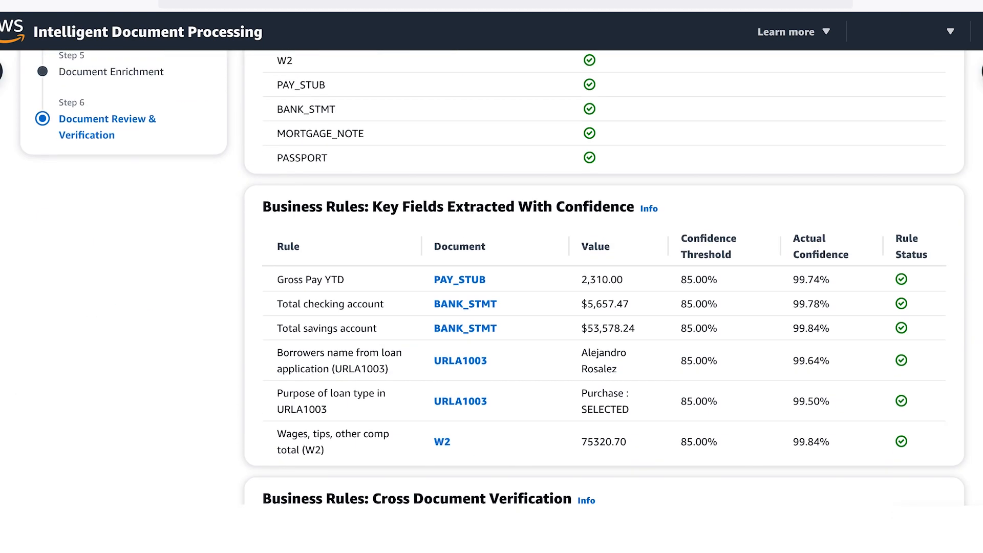